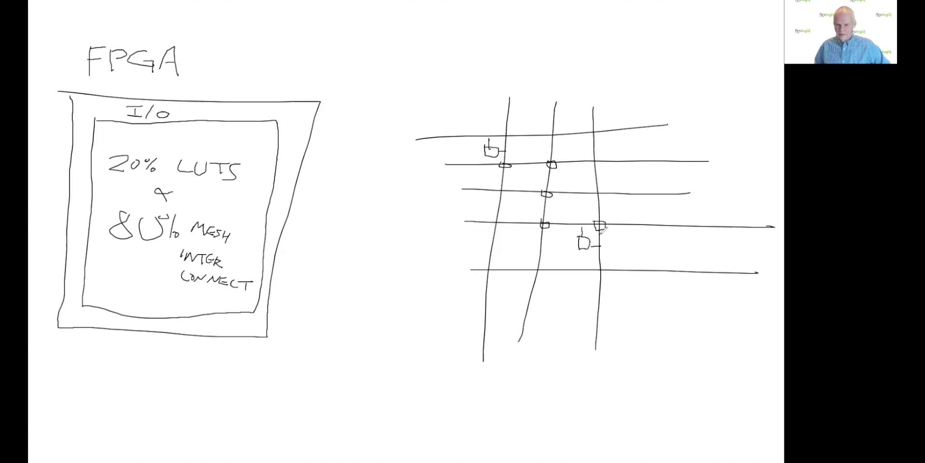
# Erase the wire-grid interconnect sketch to the right of the FPGA box.
pyautogui.moveTo(551, 159); pyautogui.dragTo(602, 230)
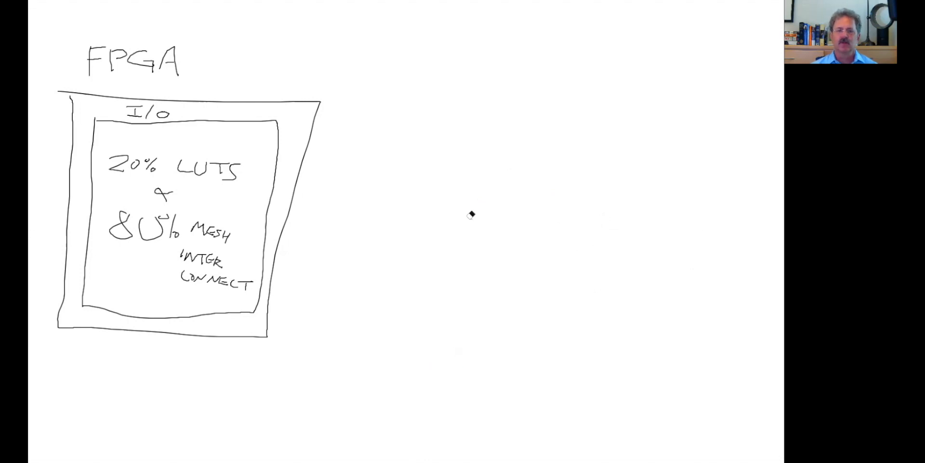
pyautogui.moveTo(463, 195)
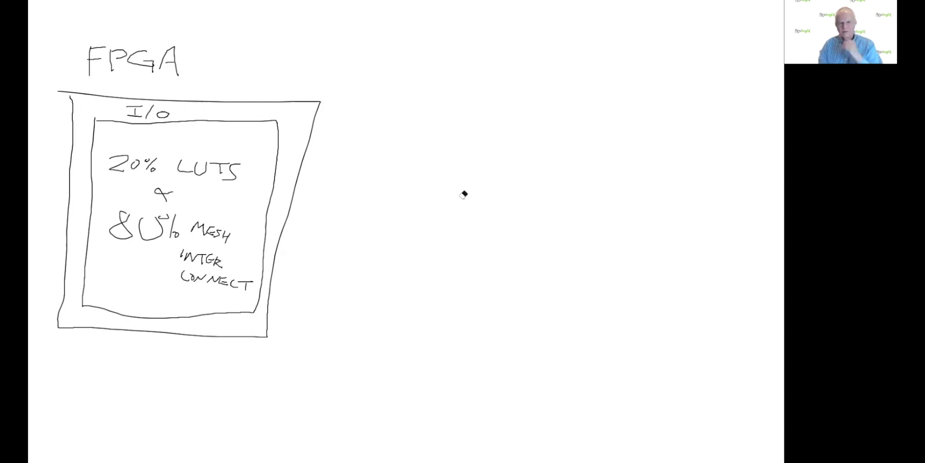
pyautogui.moveTo(413, 182)
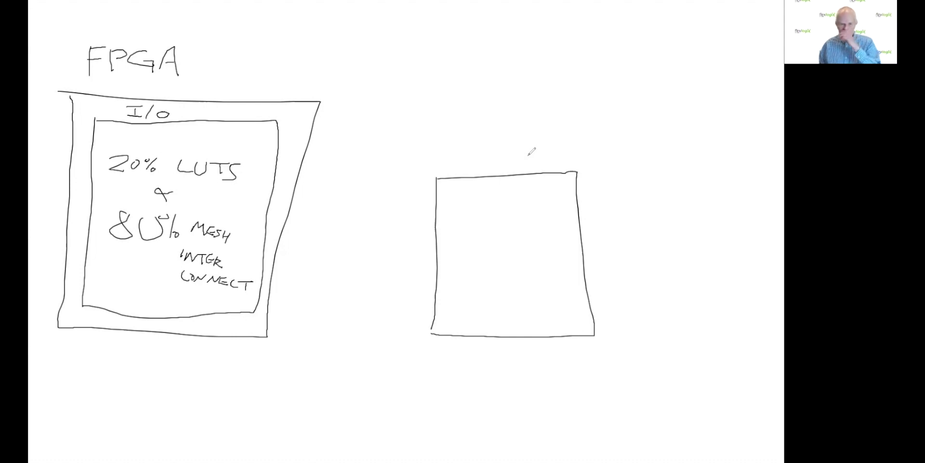
pyautogui.moveTo(104, 375)
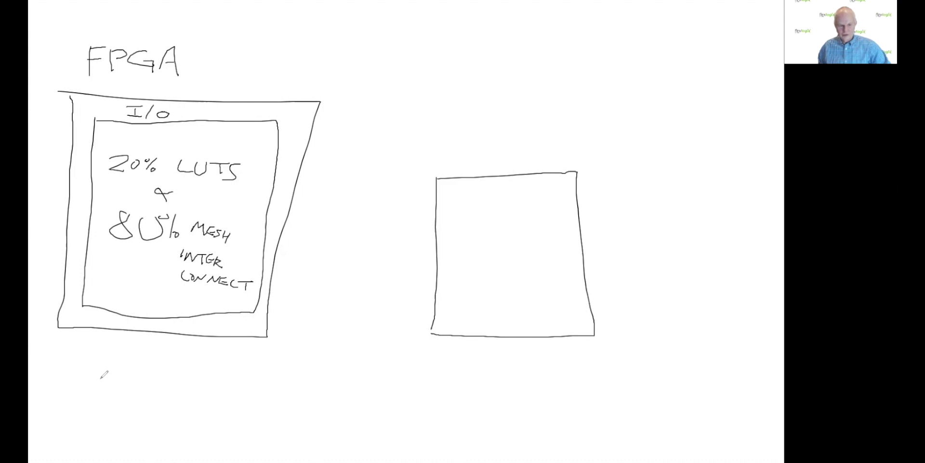
pyautogui.write('FULL')
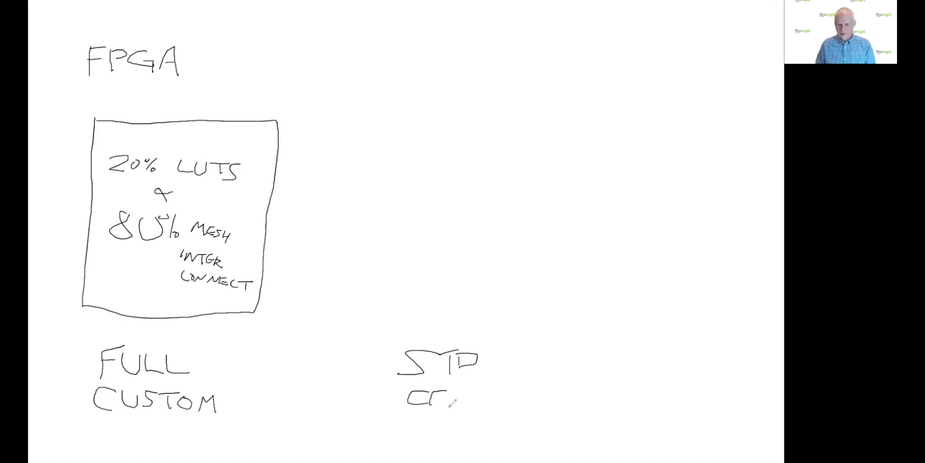
# Handwrite CELLS below STD and begin the eFPGA heading at the top.
pyautogui.write('CELL')
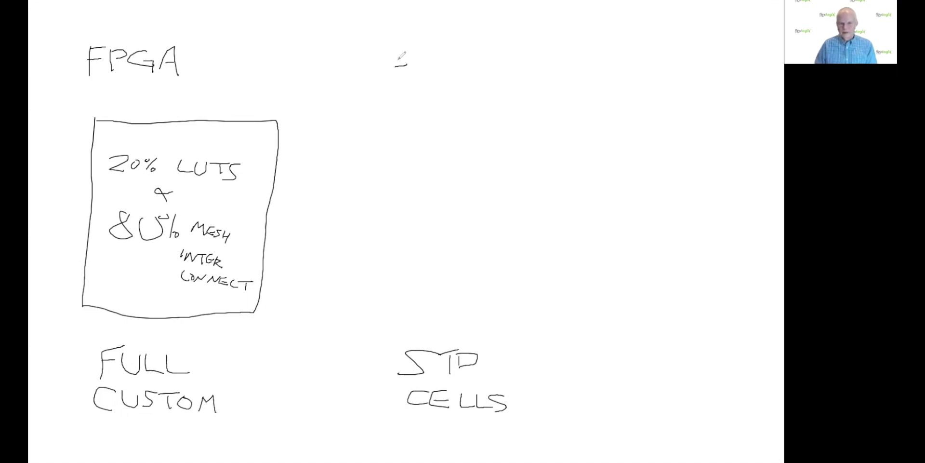
pyautogui.write('eFl')
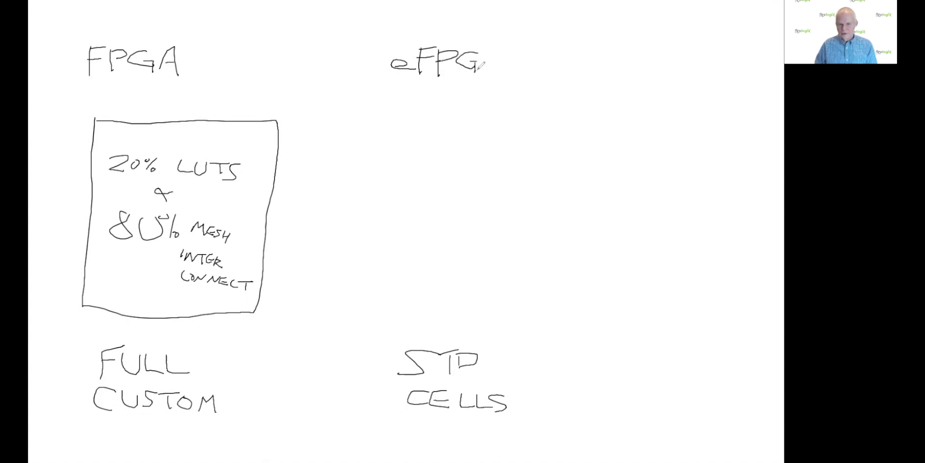
# Complete the eFPGA heading and draw the left edge of a box beneath it.
pyautogui.click(496, 61)
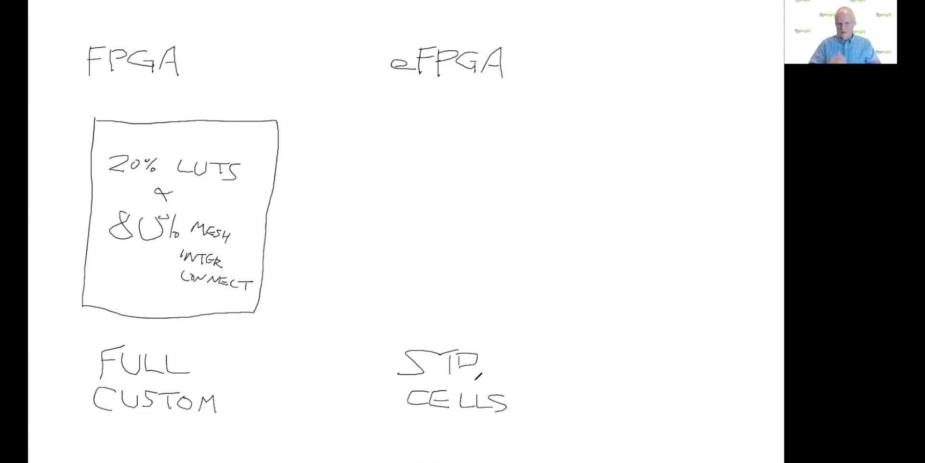
pyautogui.moveTo(374, 125); pyautogui.dragTo(406, 295)
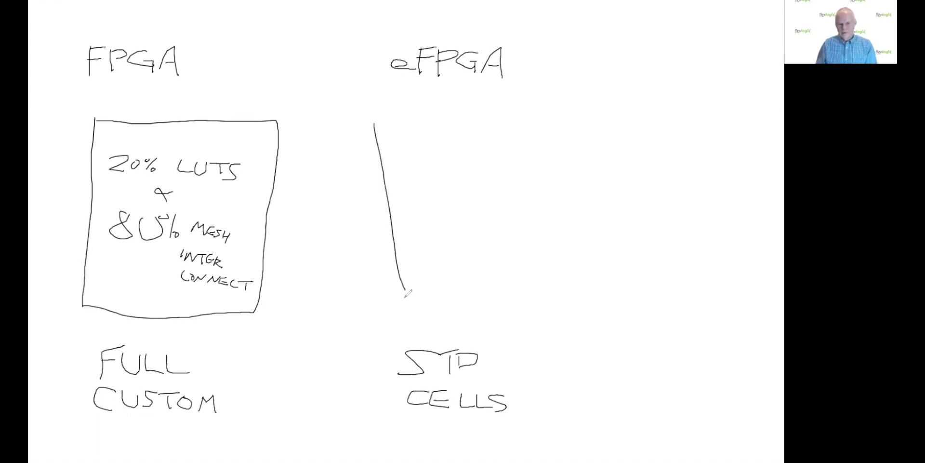